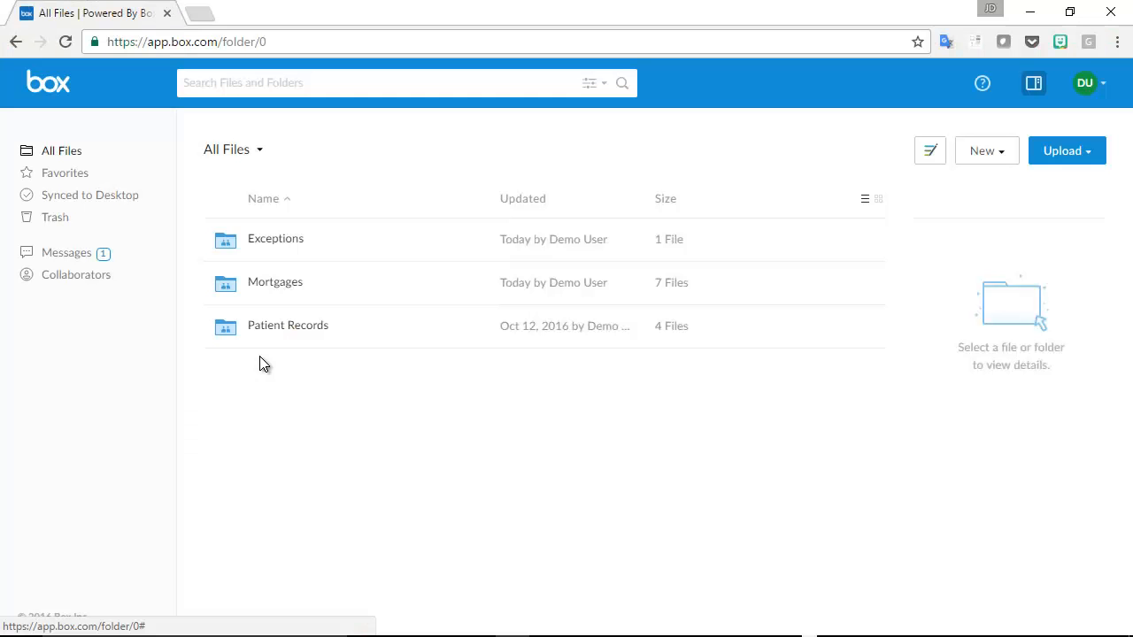
mouse_move(270, 286)
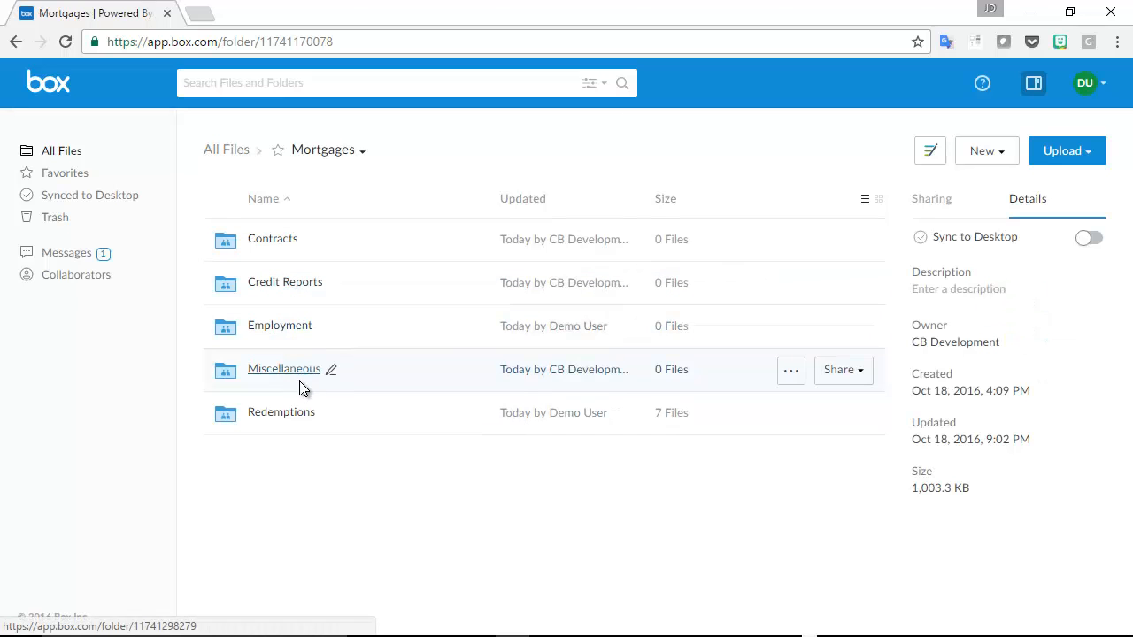
- Open the Redemptions folder to preview letter AP-22779911-1.PDF with its metadata
click(281, 412)
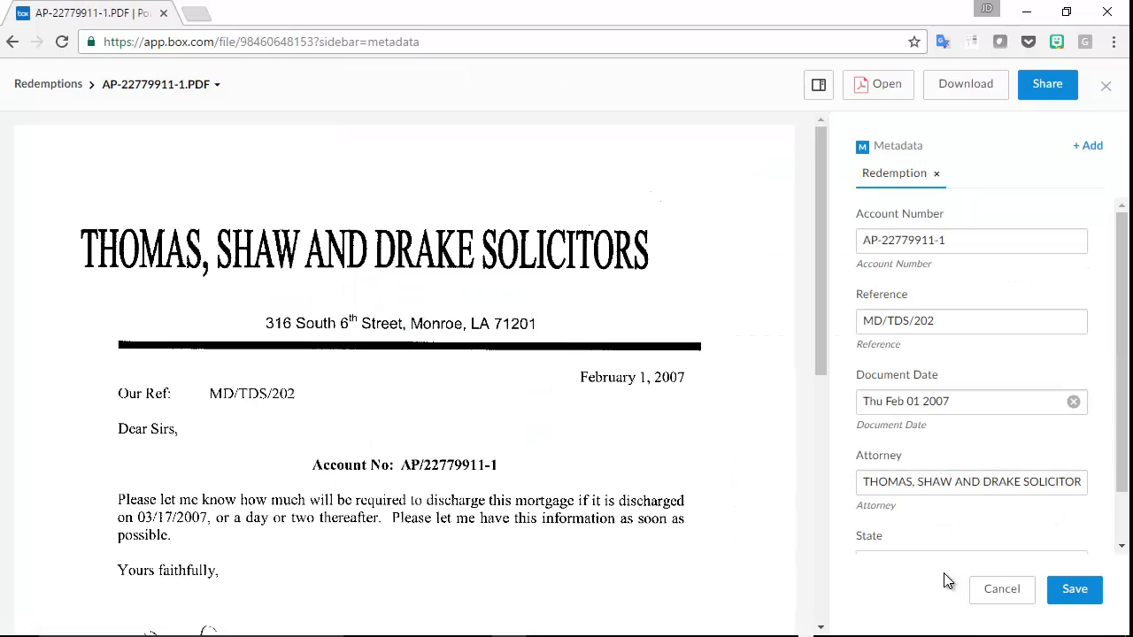
- Check the letter's Account Number and Reference values, then close the preview
click(972, 240)
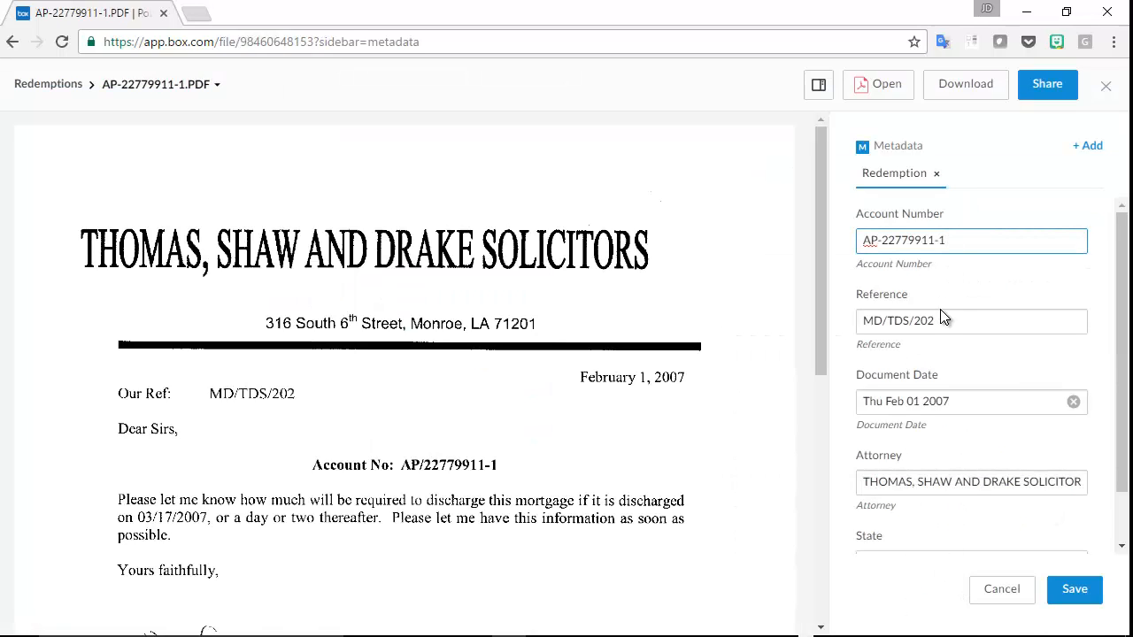
click(971, 322)
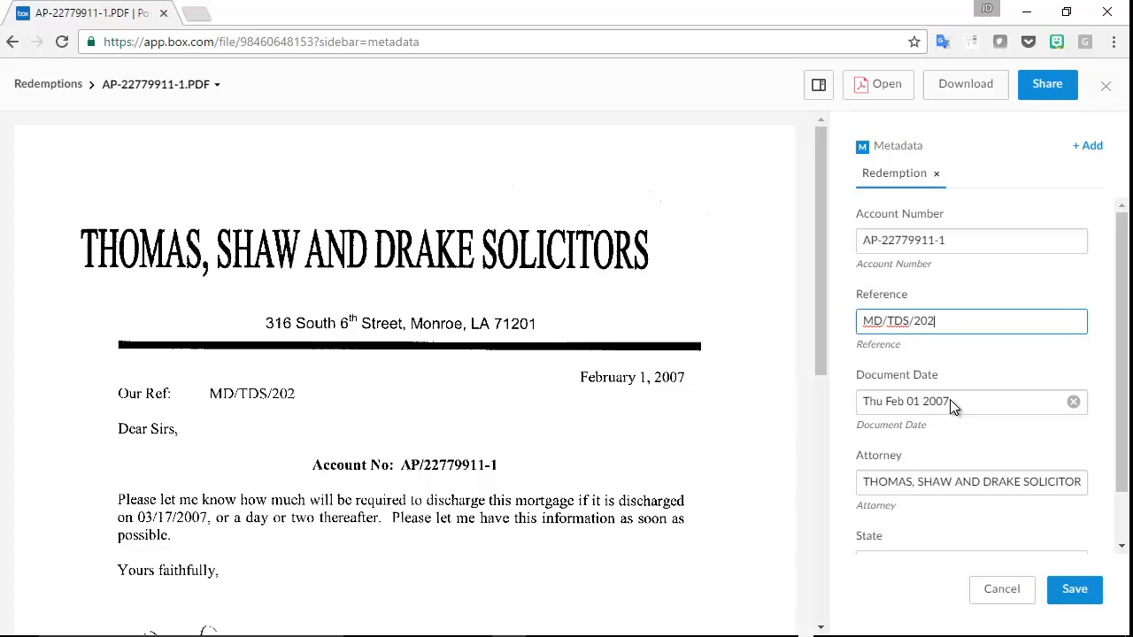
mouse_move(944, 482)
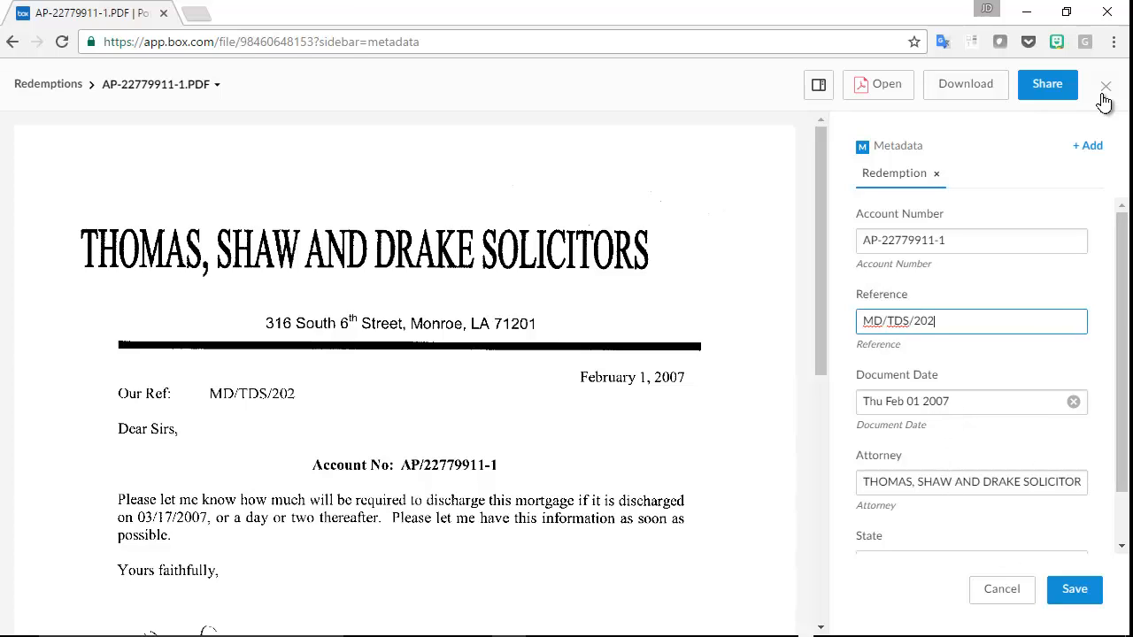
click(1102, 84)
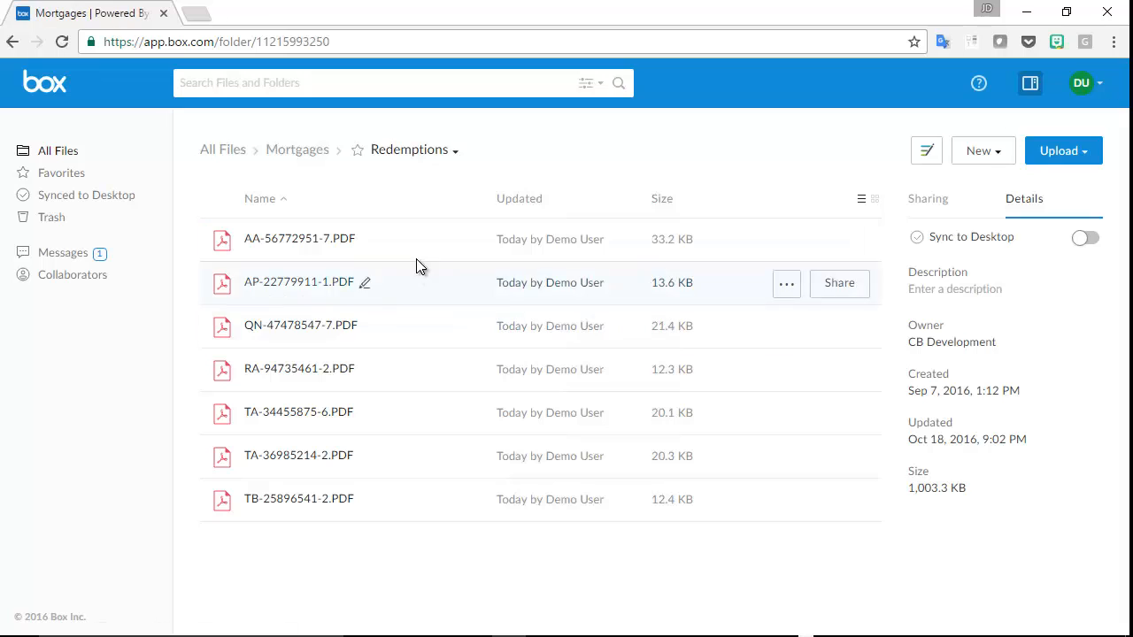
mouse_move(423, 417)
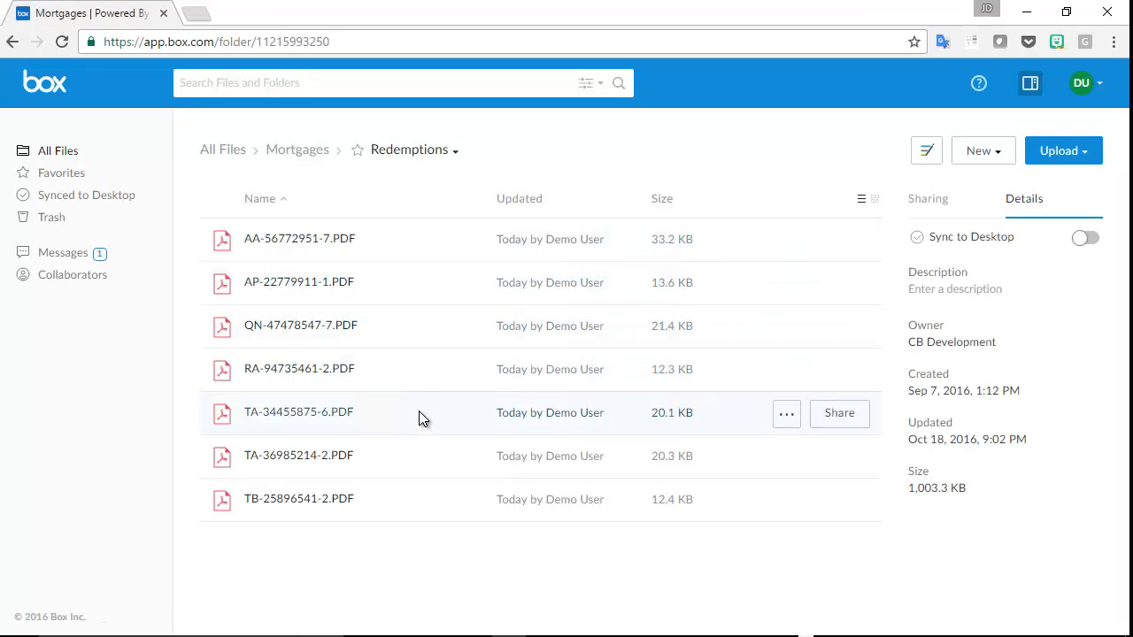
mouse_move(424, 505)
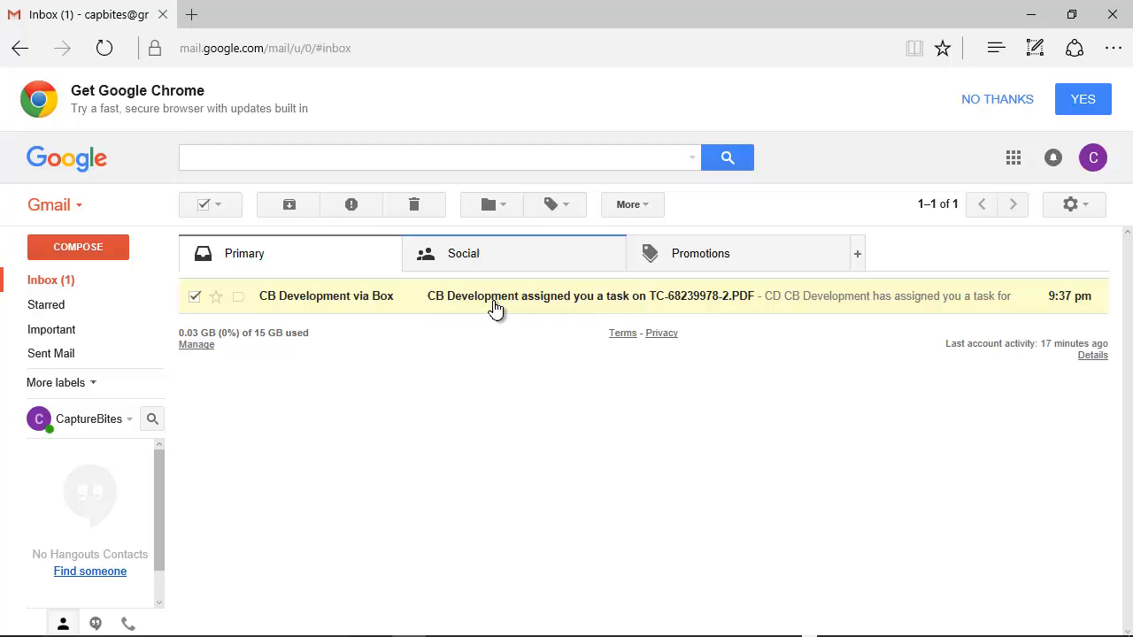
- Open the 'assigned you a task' email and jump to the TC-68239978-2.PDF task in Box
click(496, 295)
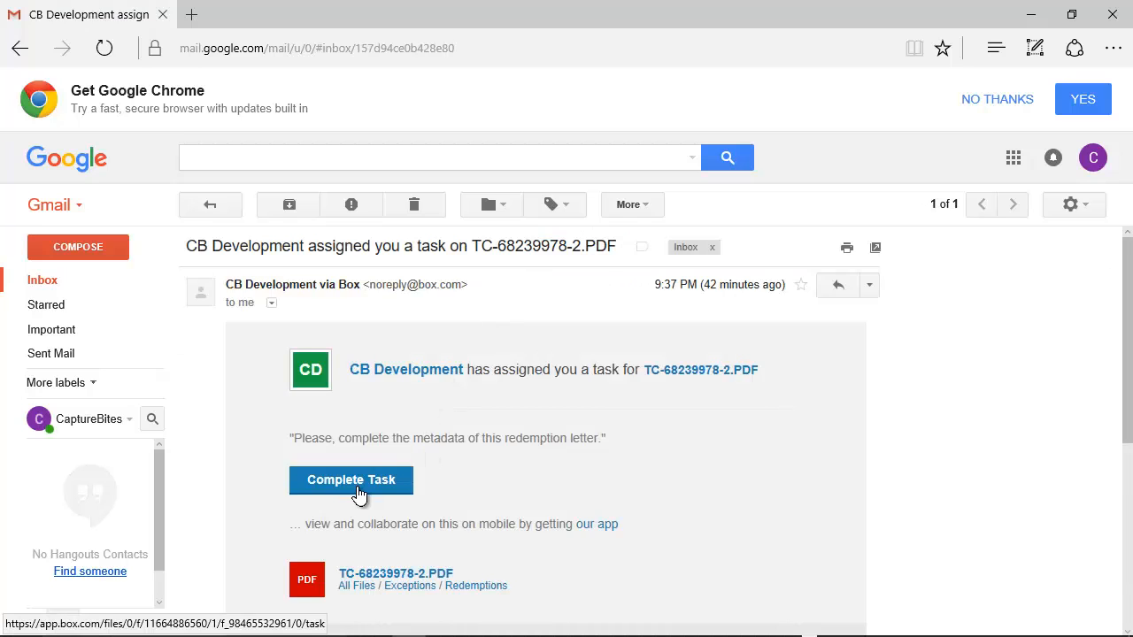
click(351, 480)
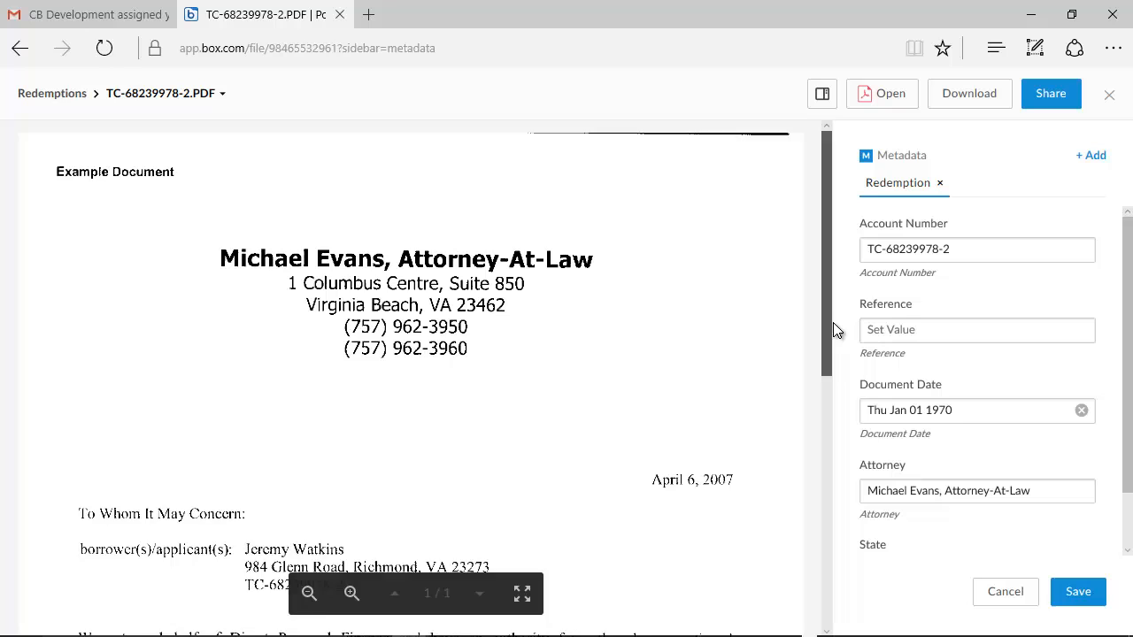
scroll(down, 3)
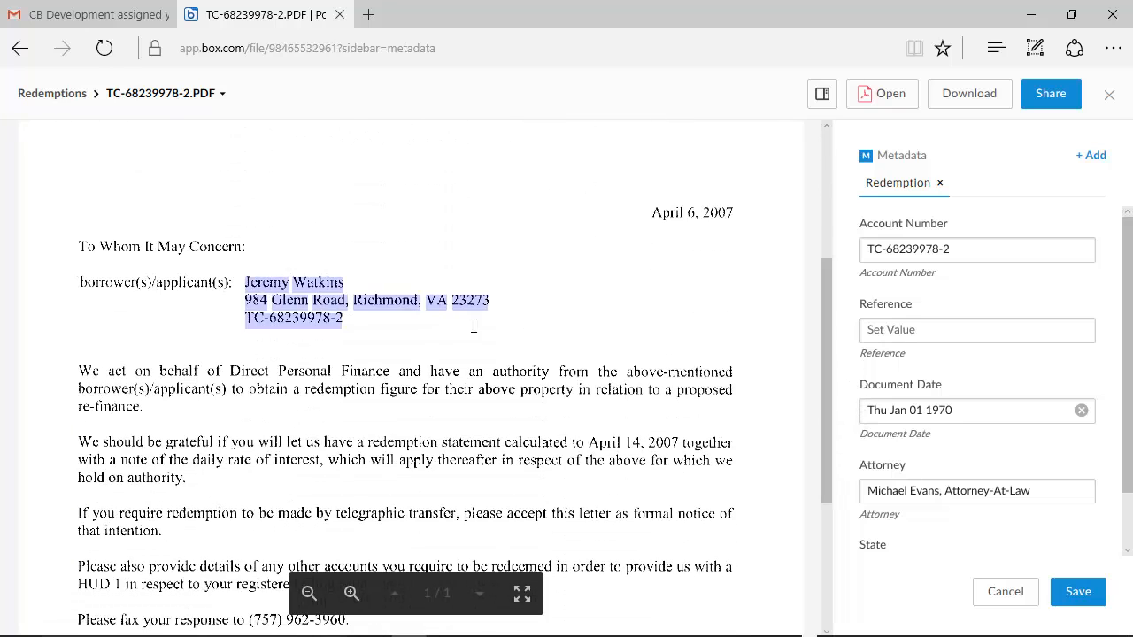
right_click(483, 301)
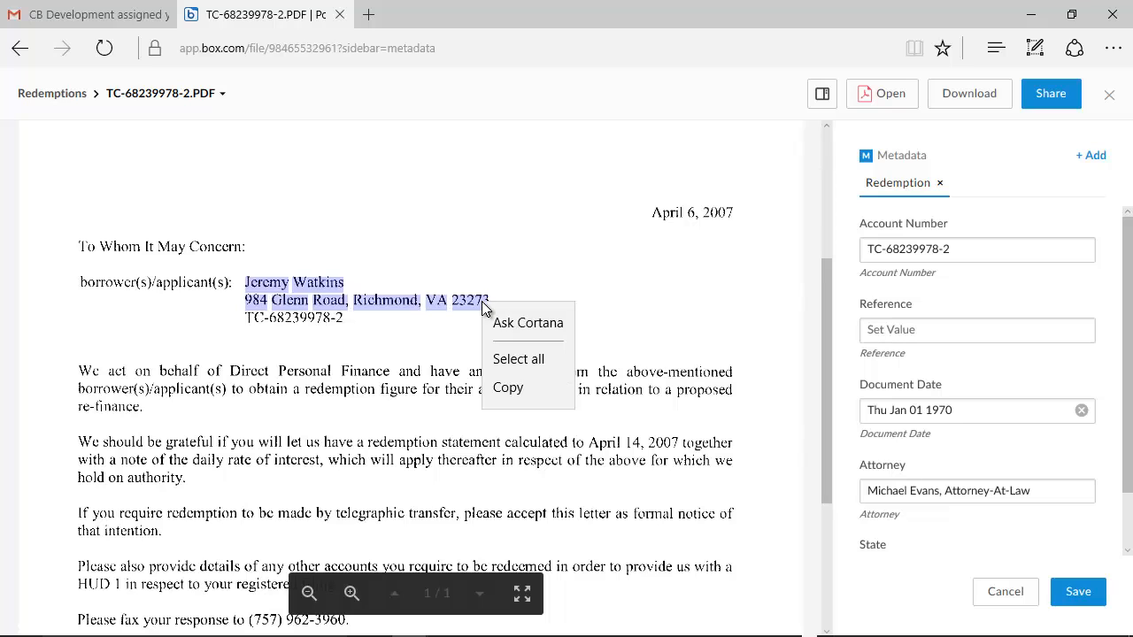
click(978, 330)
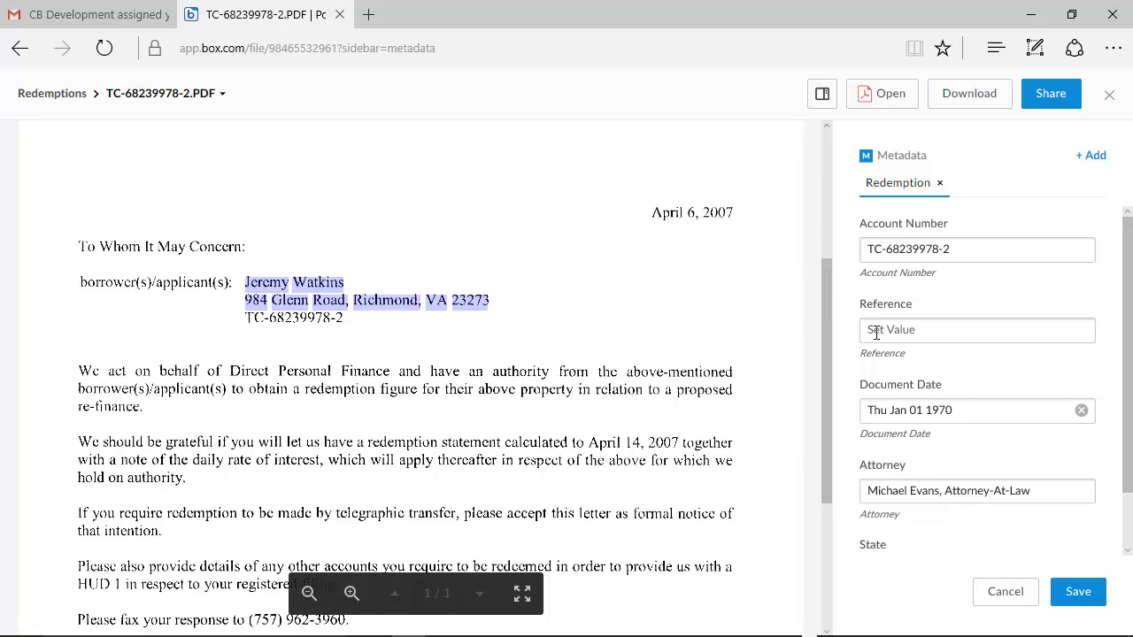
text(Jeremy Watkins 984 Glenn Road, Richmond, VA 23273)
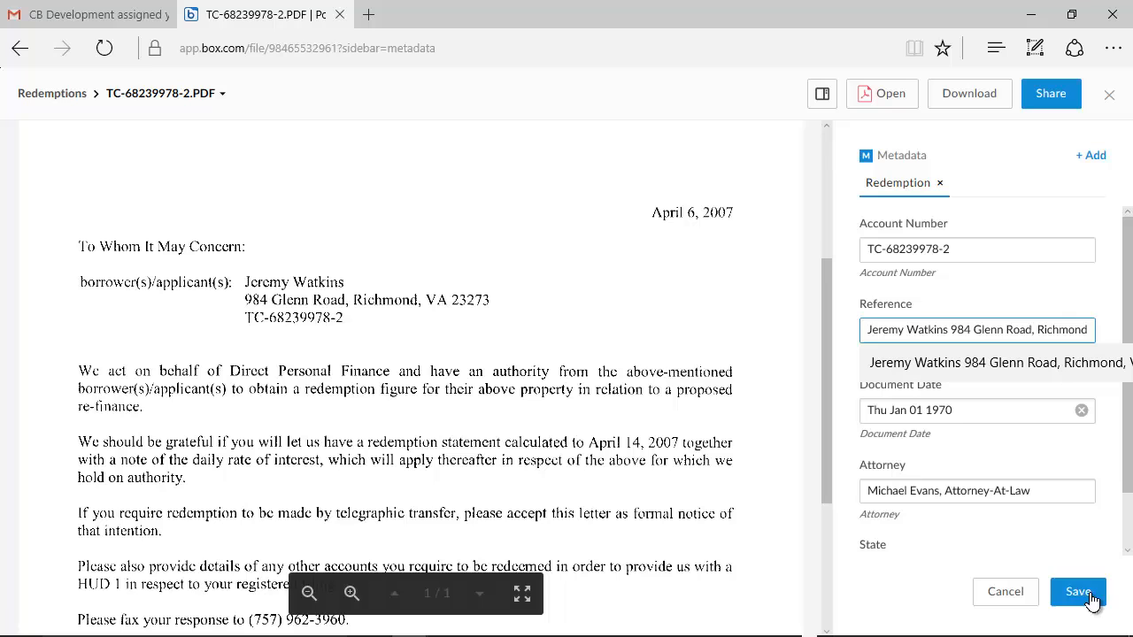
click(1079, 592)
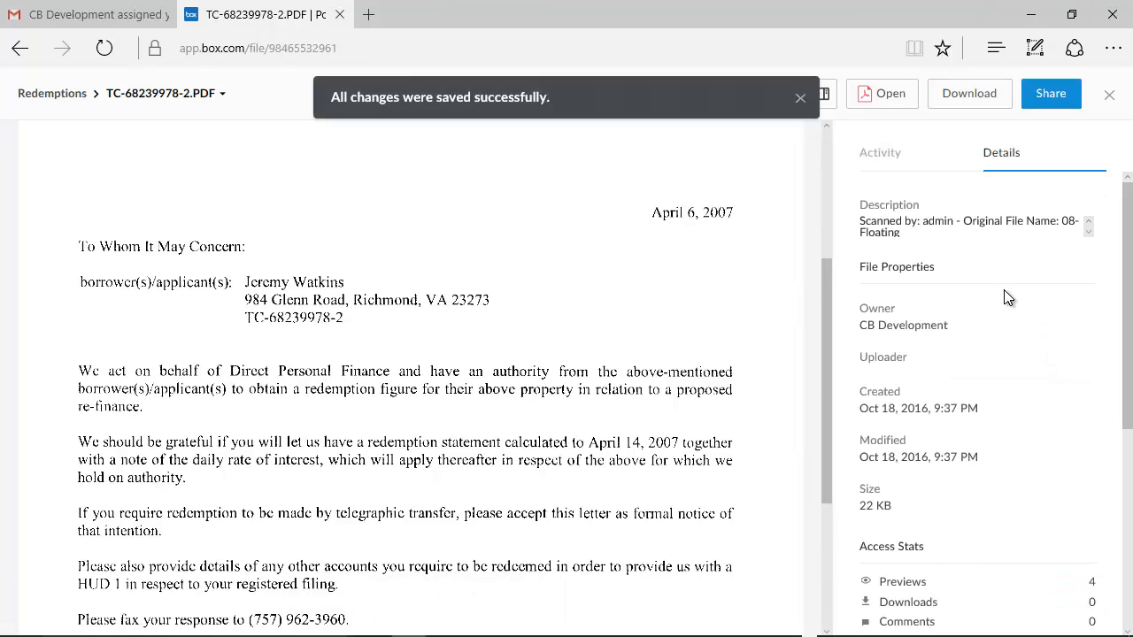
- Complete the assigned metadata task from the file's Activity panel
click(880, 153)
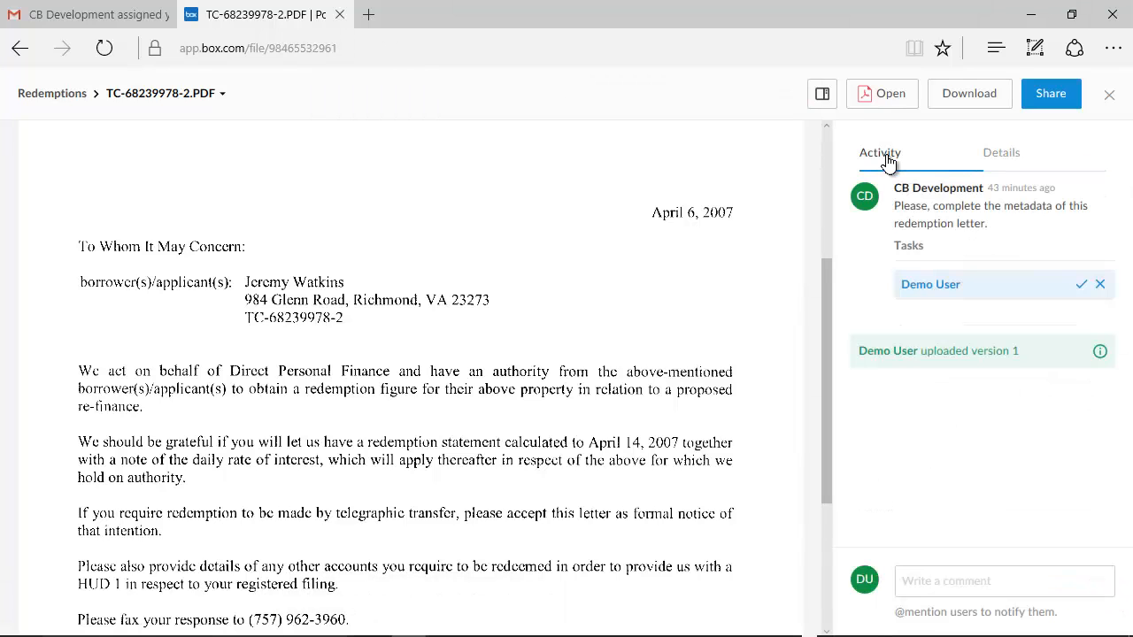
mouse_move(1082, 284)
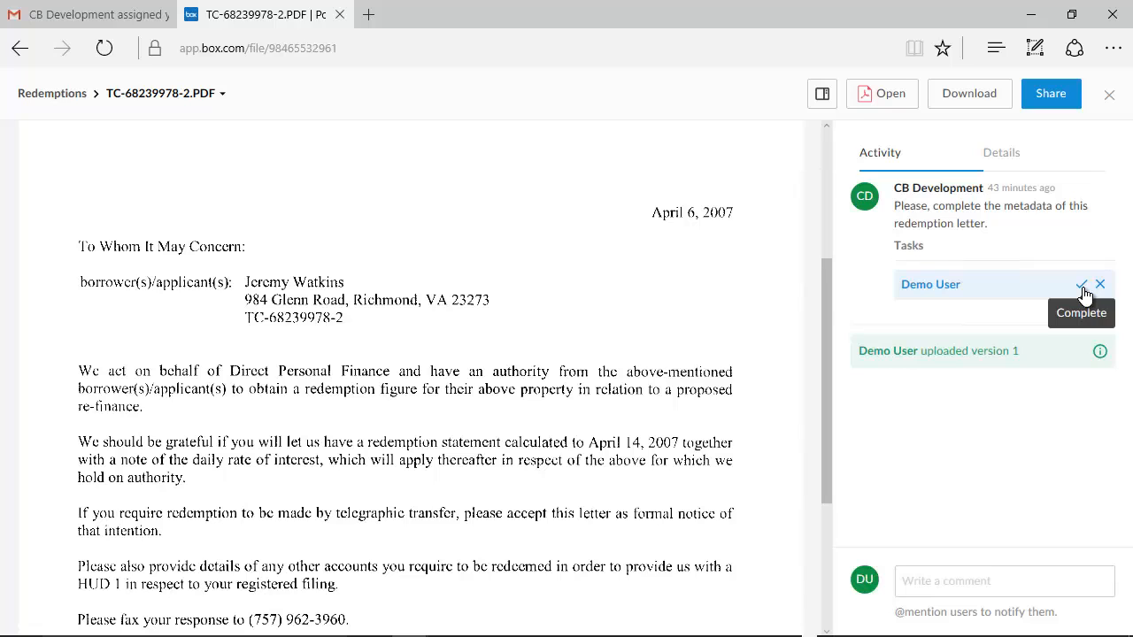
click(1083, 284)
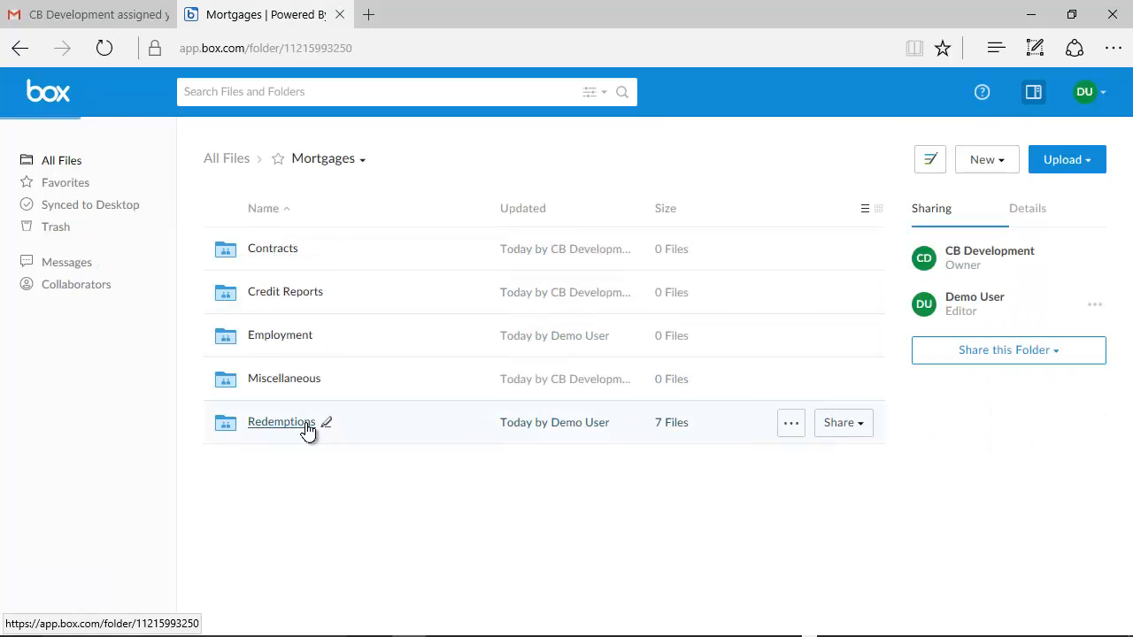
click(281, 423)
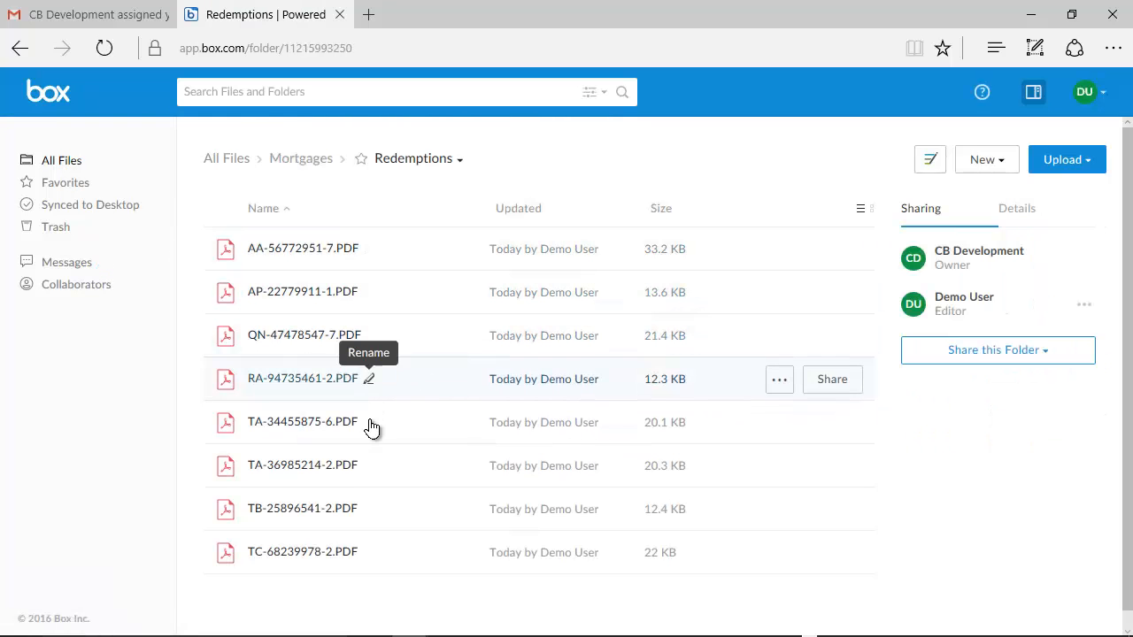
mouse_move(387, 564)
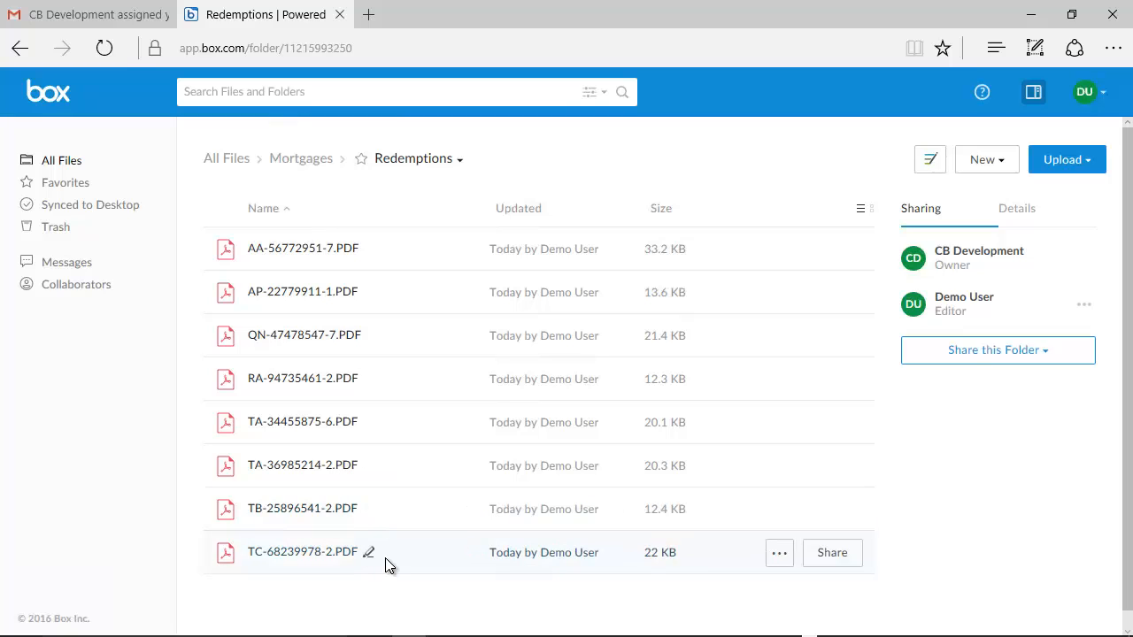
mouse_move(581, 16)
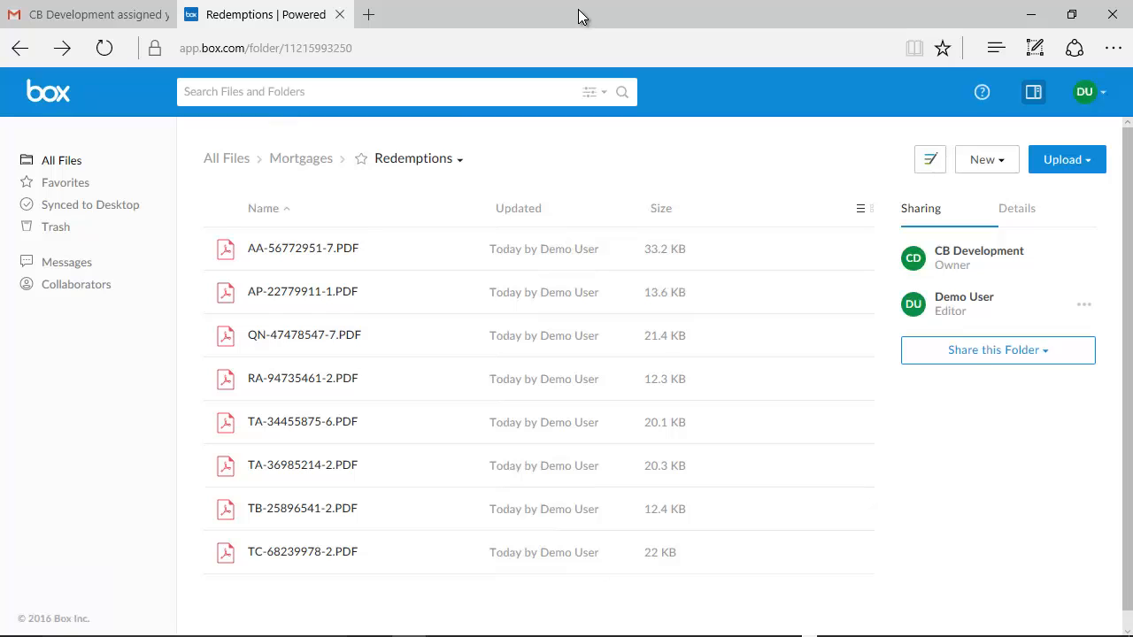
mouse_move(362, 58)
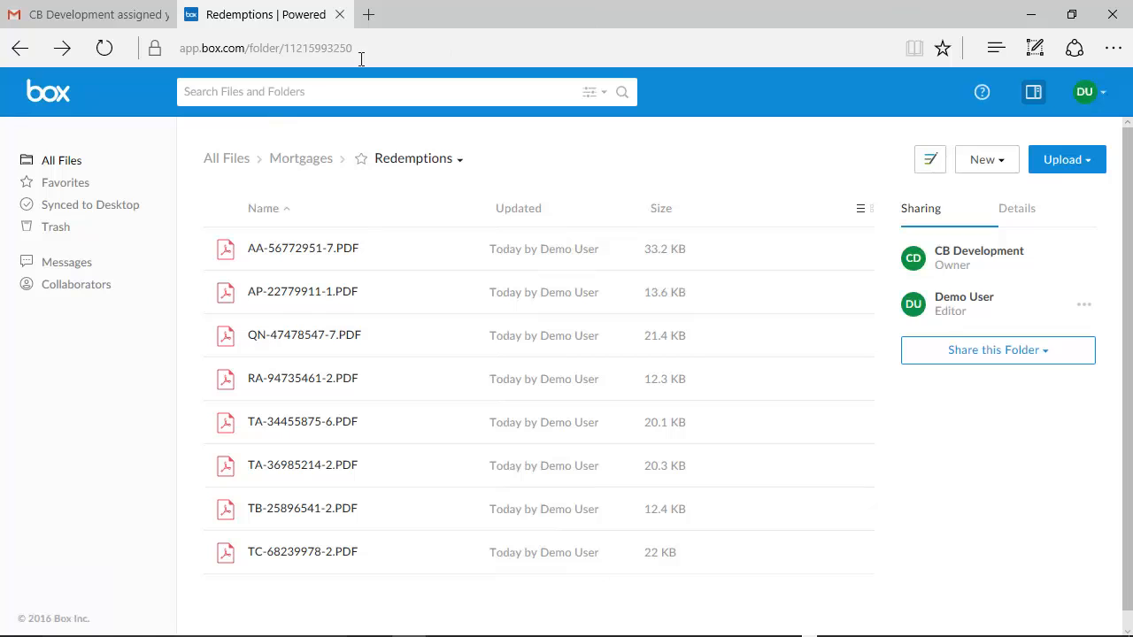
- Search All Files for 'PA' and open the search filter options
click(61, 160)
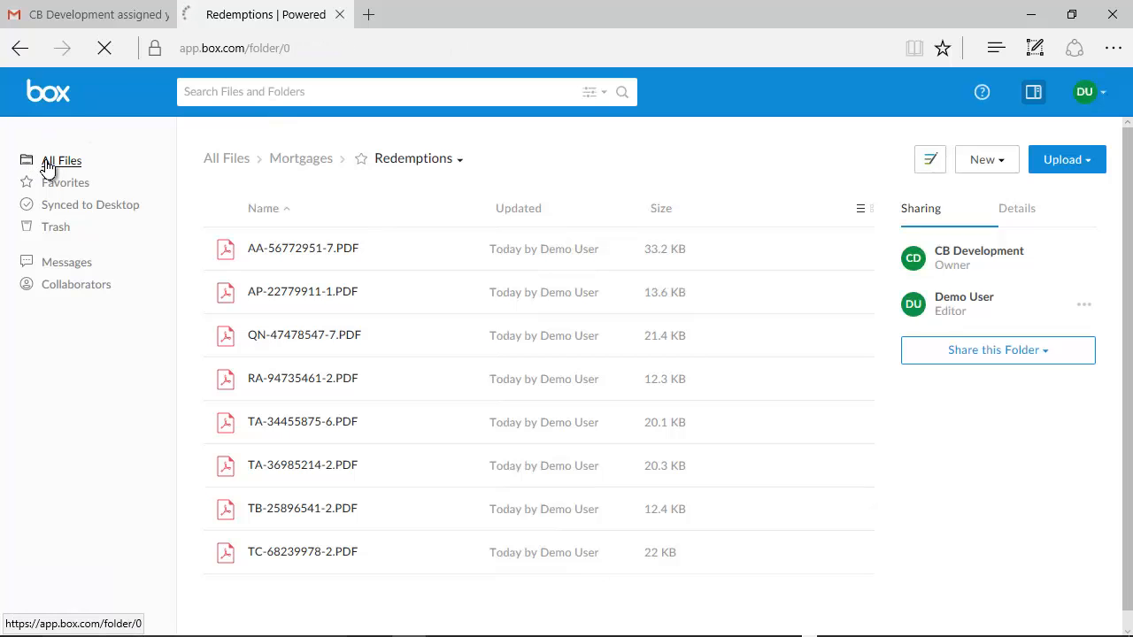
click(61, 161)
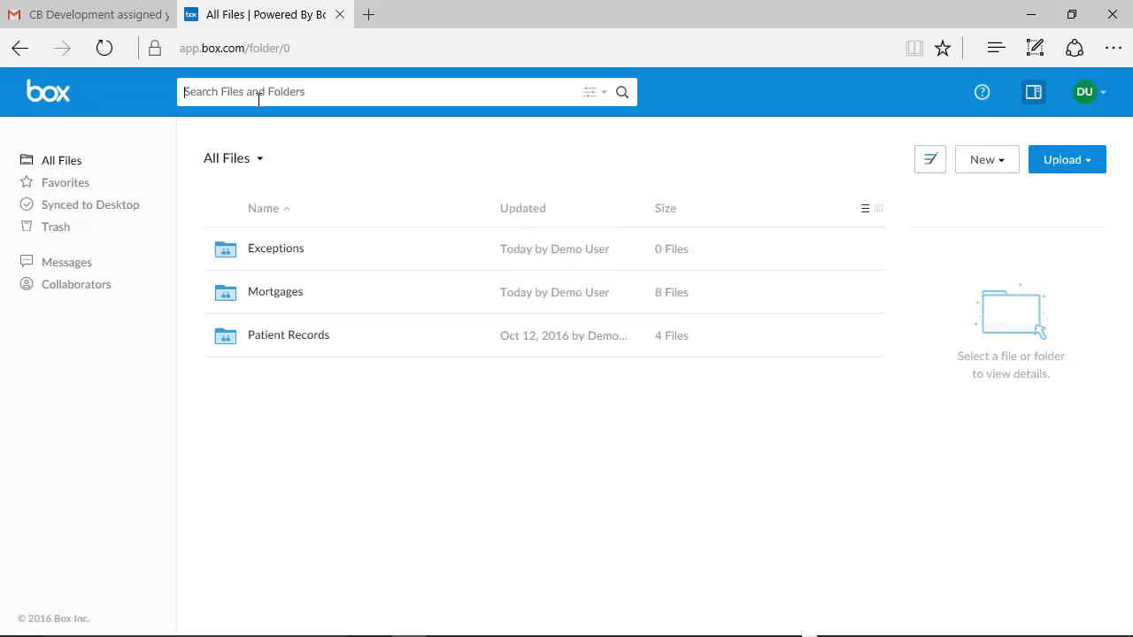
text(PA)
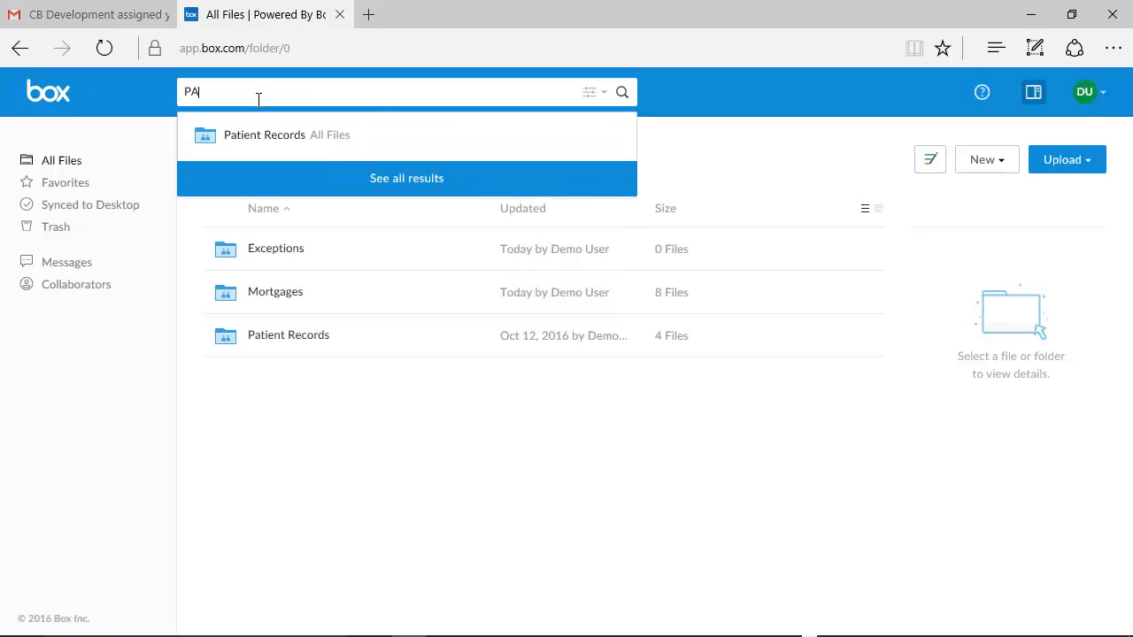
click(622, 92)
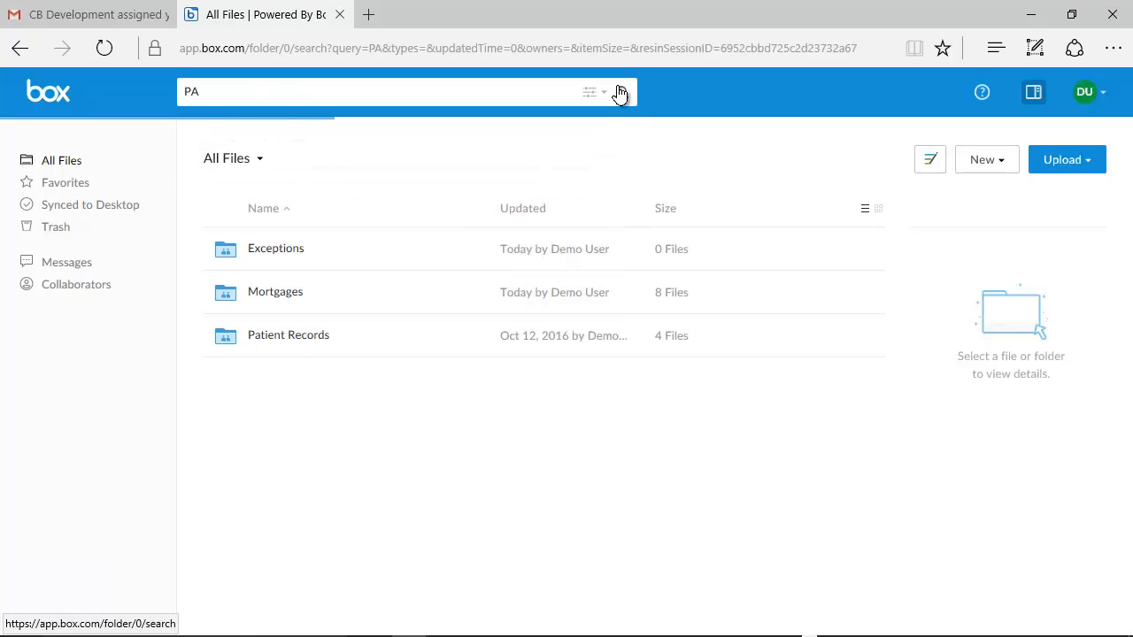
click(621, 92)
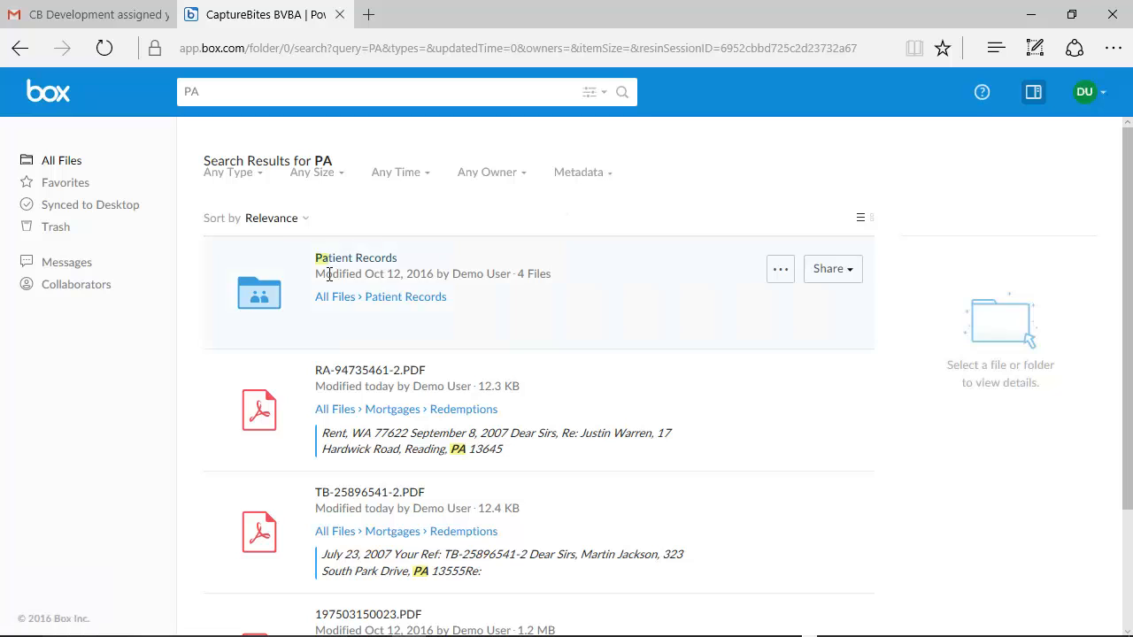
scroll(down, 3)
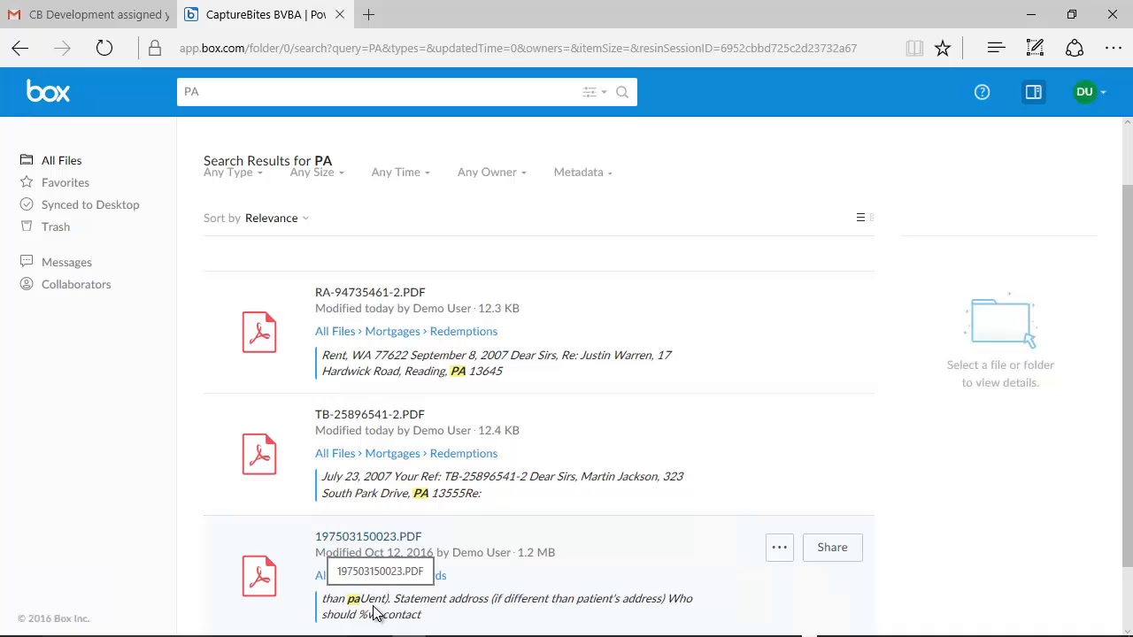
click(590, 92)
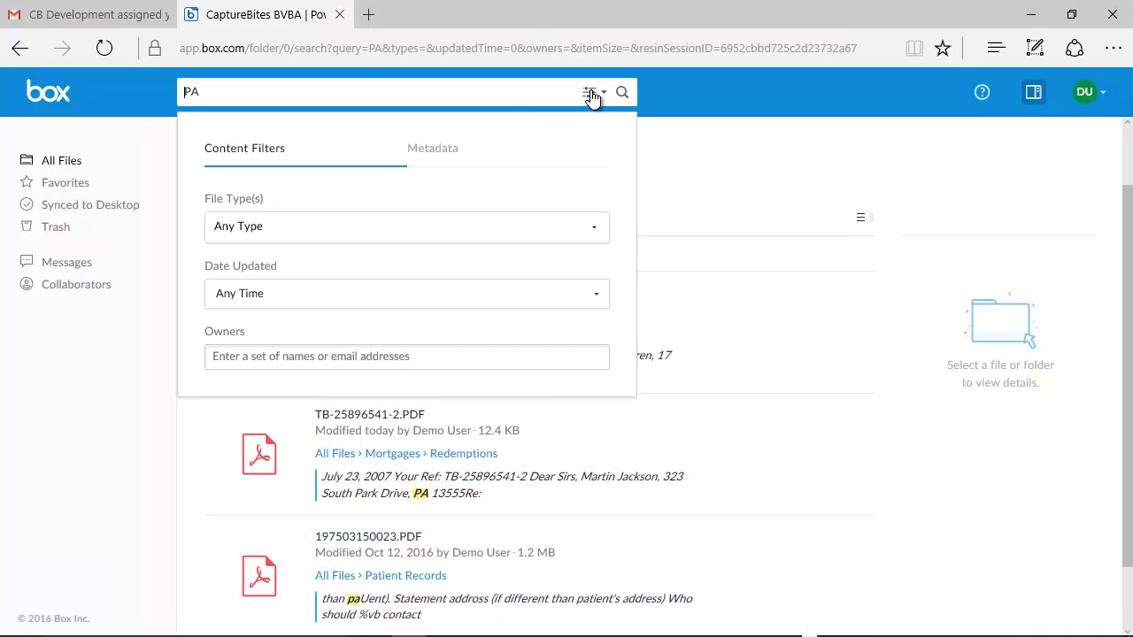
- Filter the search by Redemption metadata with Reference set to PA
click(432, 148)
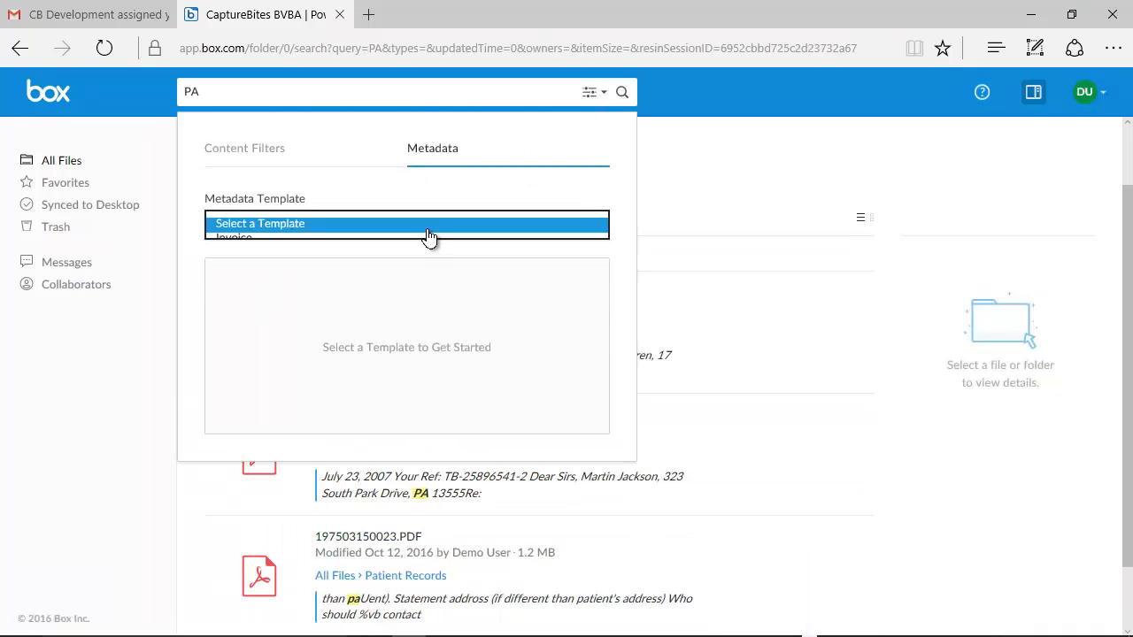
click(407, 224)
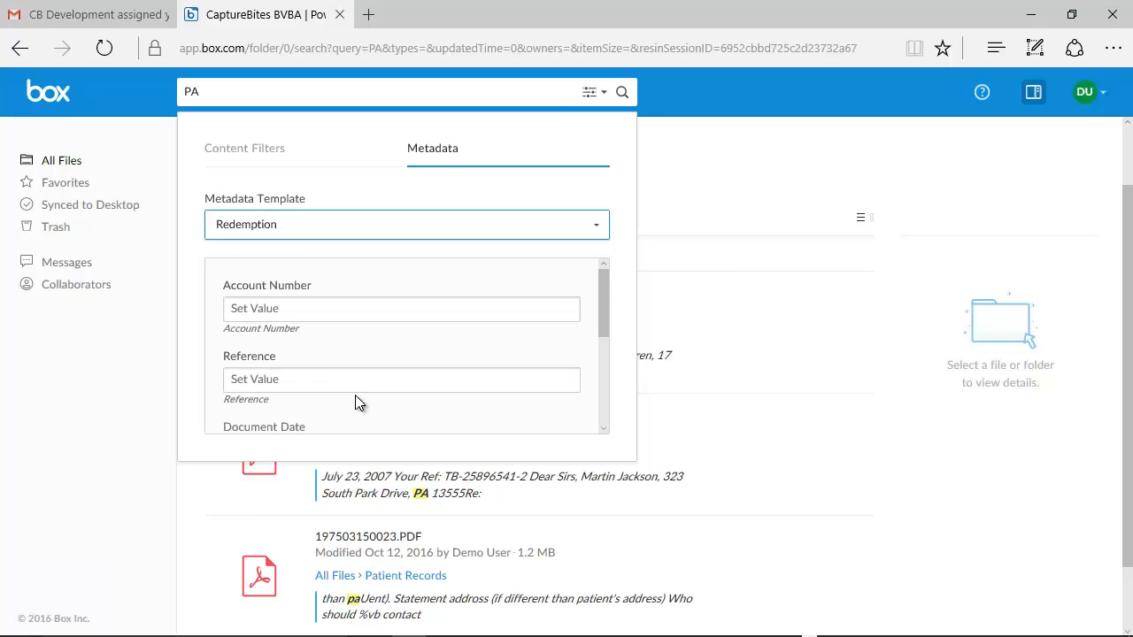
text(PA)
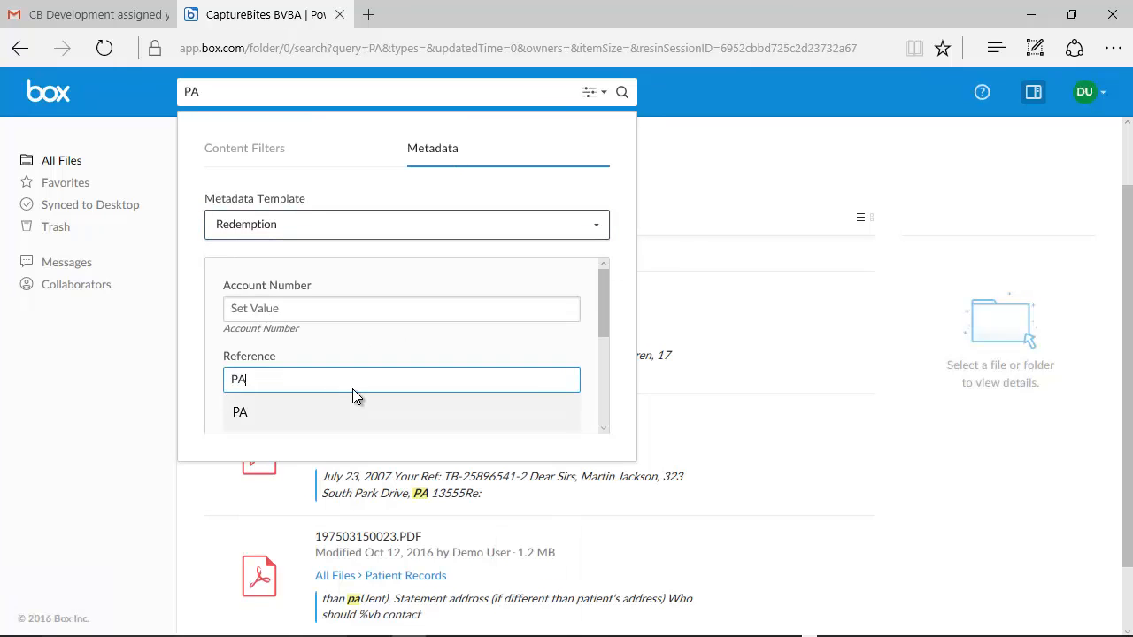
click(620, 92)
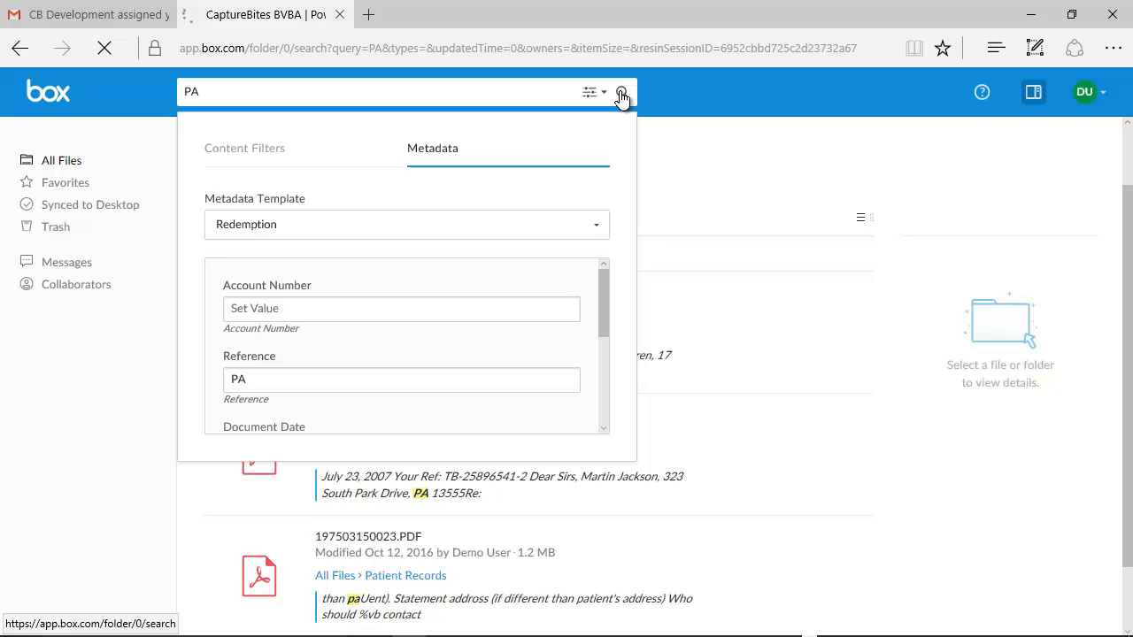
click(621, 91)
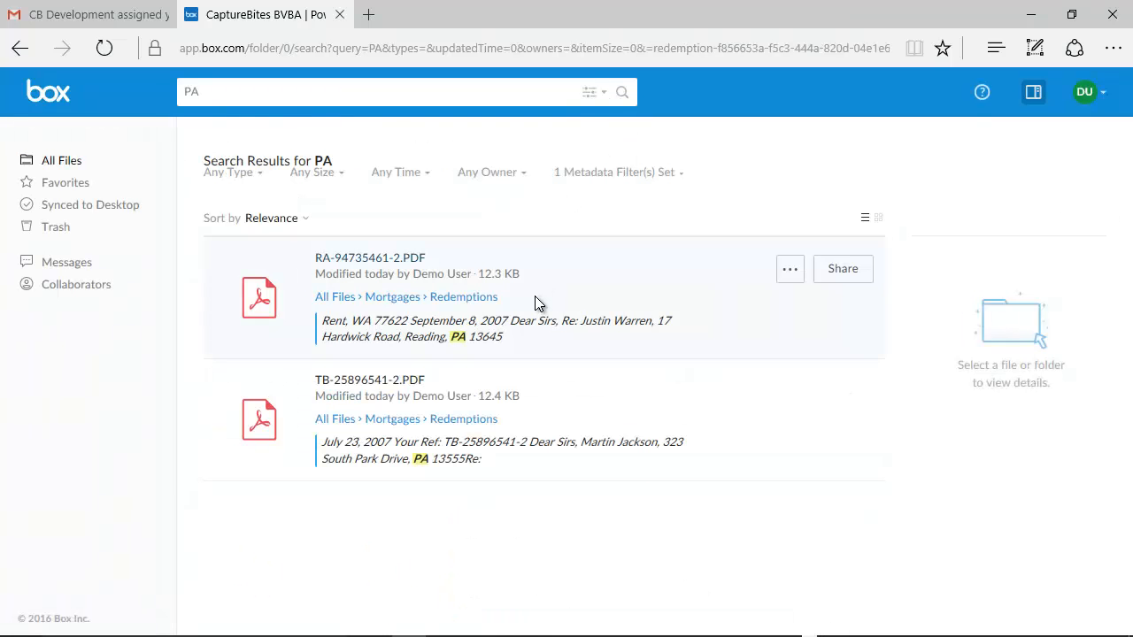
mouse_move(556, 409)
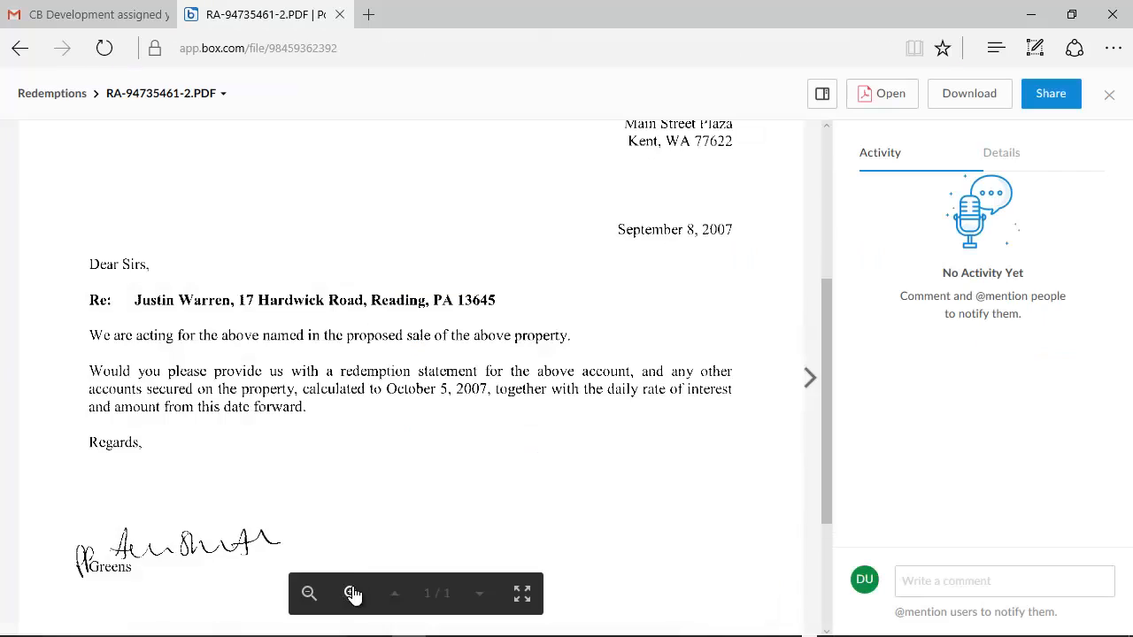
- Zoom in on the RA-94735461-2.PDF preview to read the letter
click(349, 594)
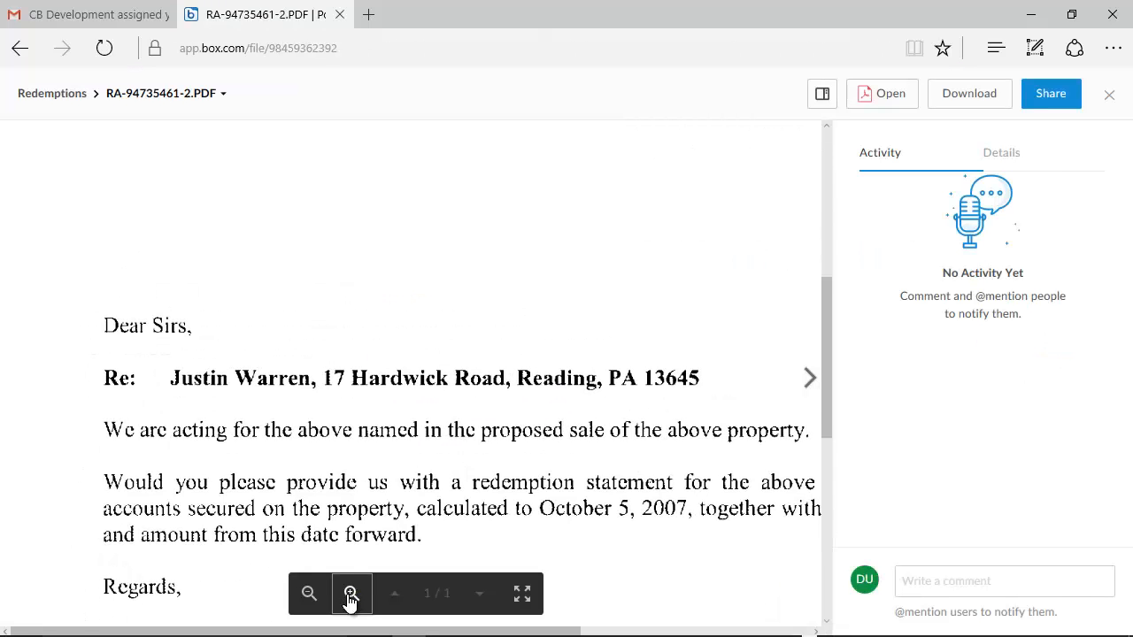